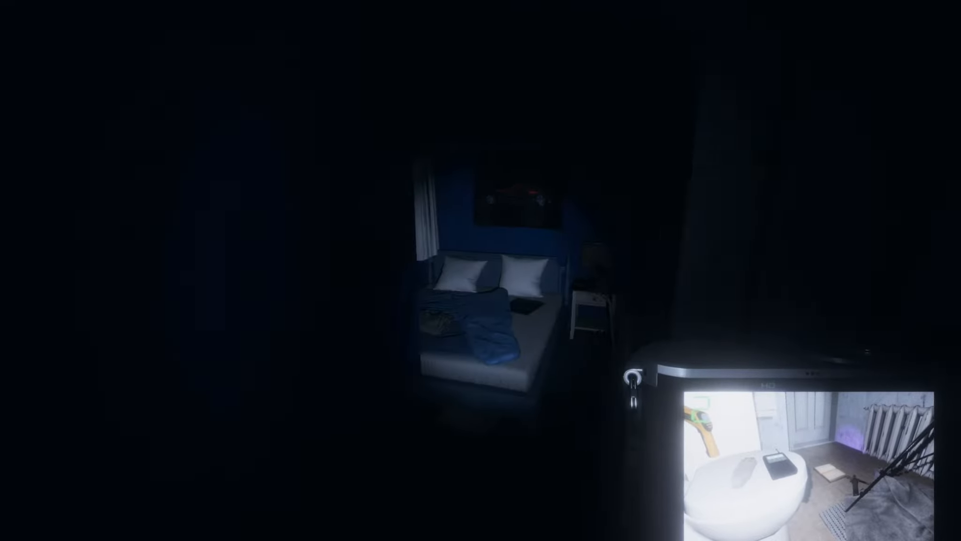
mouse_move(481, 270)
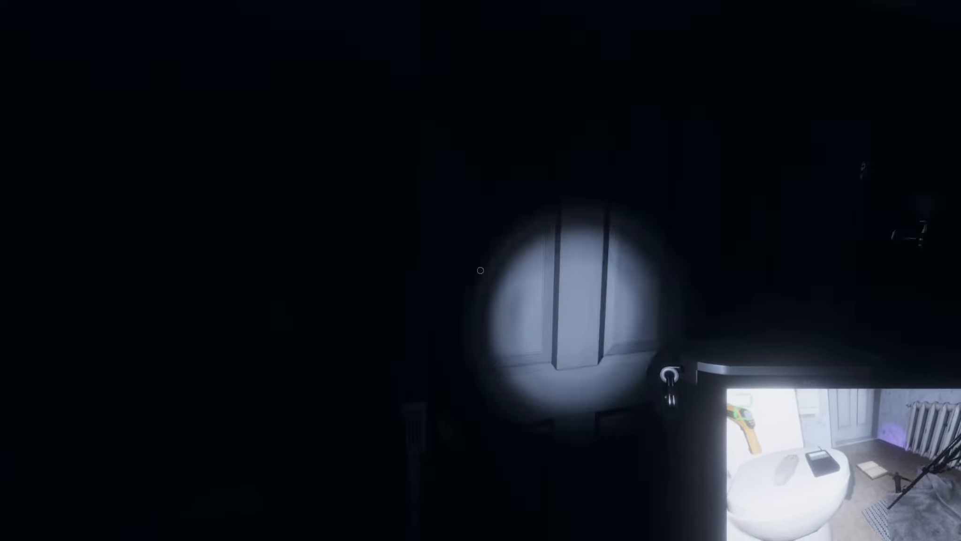
mouse_move(480, 270)
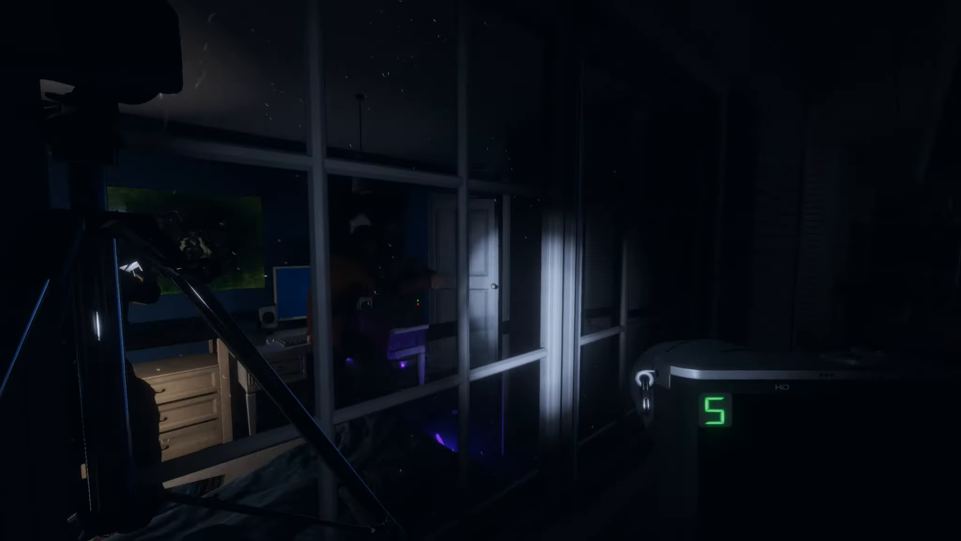
mouse_move(480, 271)
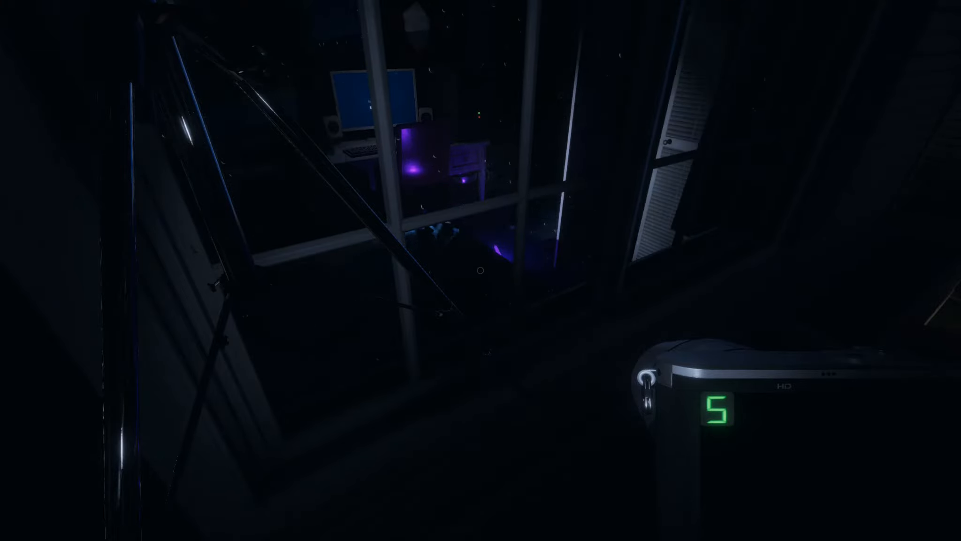
mouse_move(480, 270)
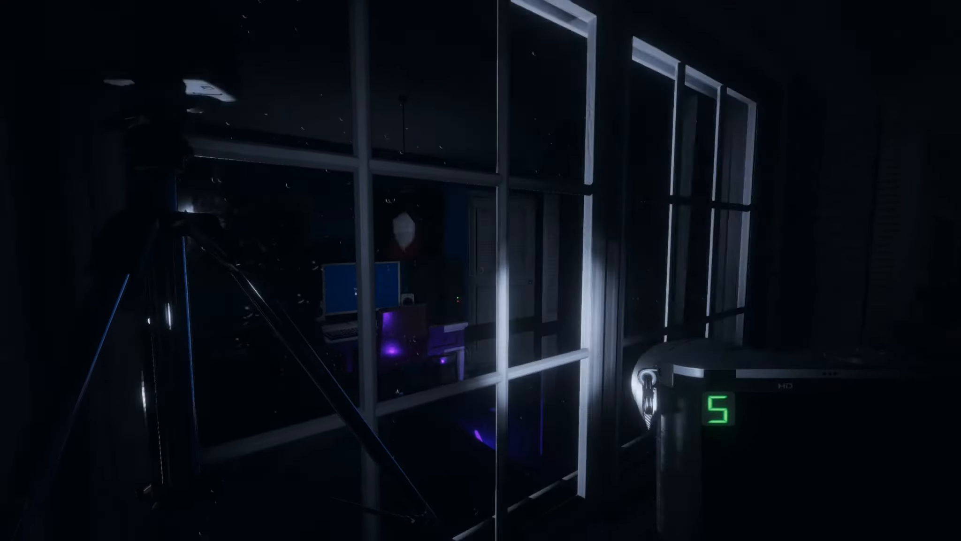
mouse_move(481, 271)
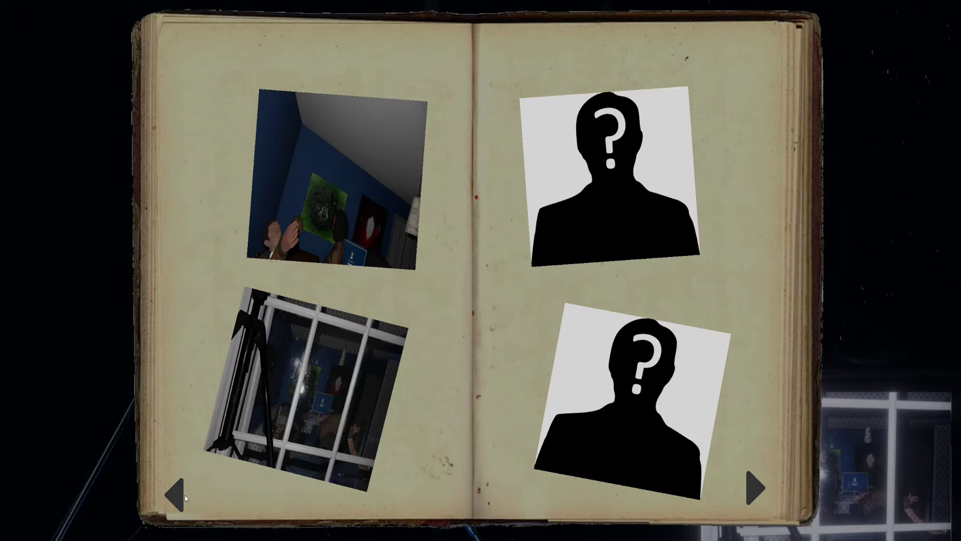
Flip the journal back to the first Photos page showing the Bone, Interaction and Ghost shots.
left_click(754, 487)
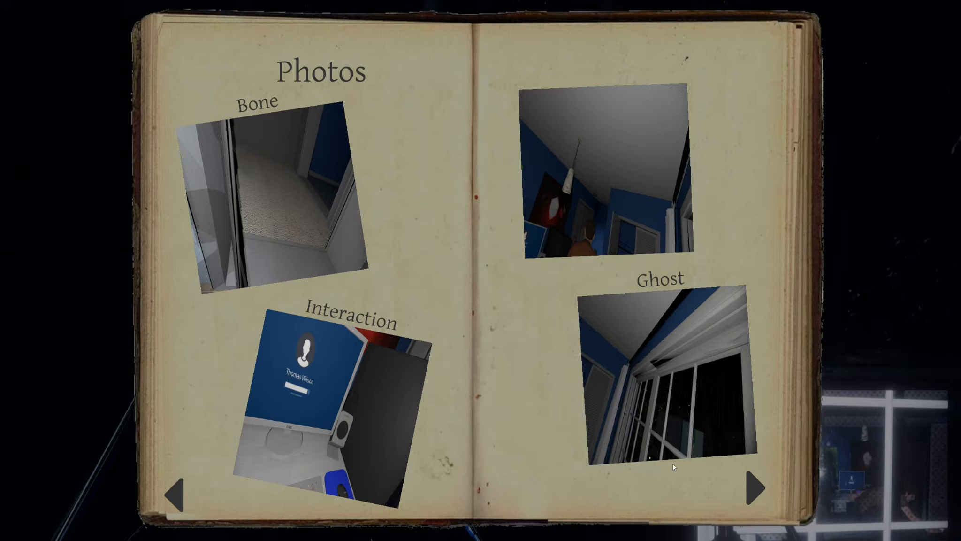
left_click(756, 486)
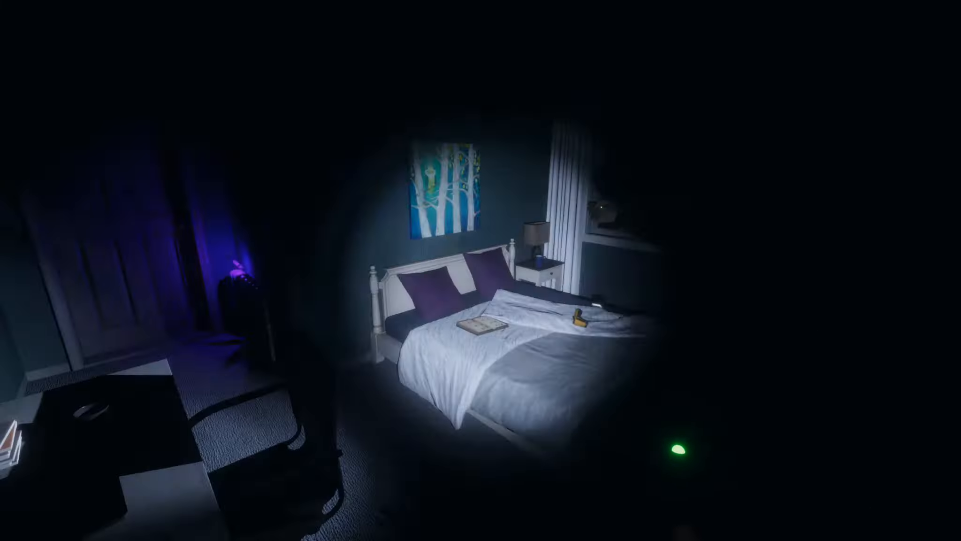
mouse_move(480, 271)
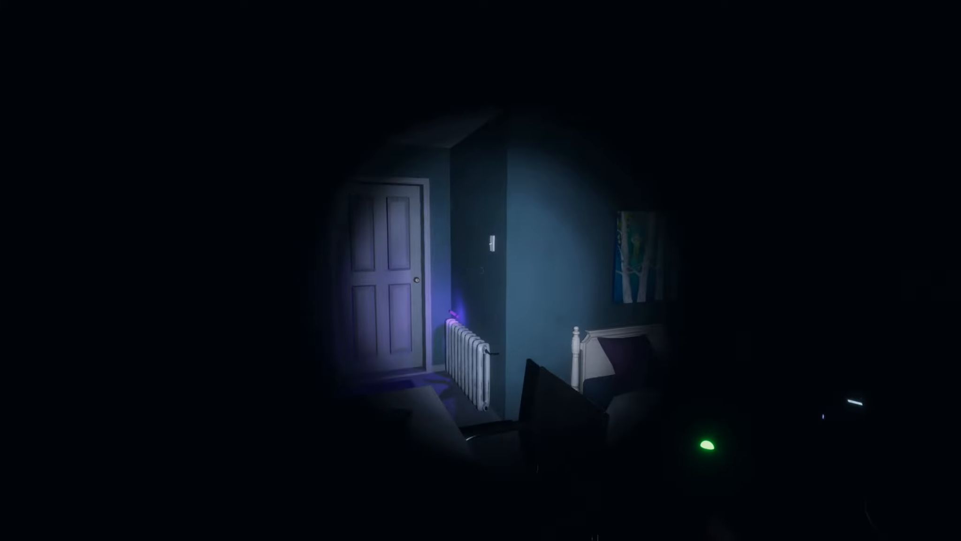
mouse_move(480, 270)
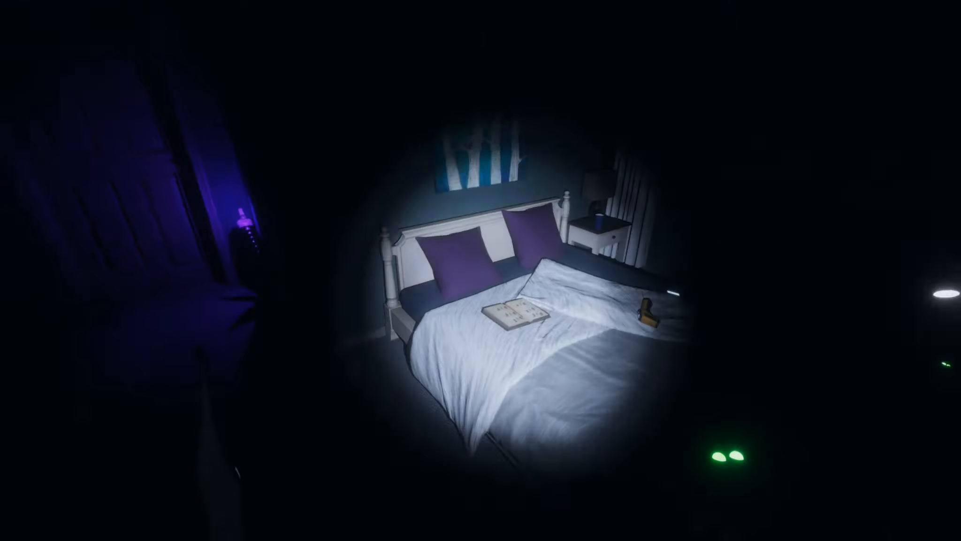
mouse_move(480, 270)
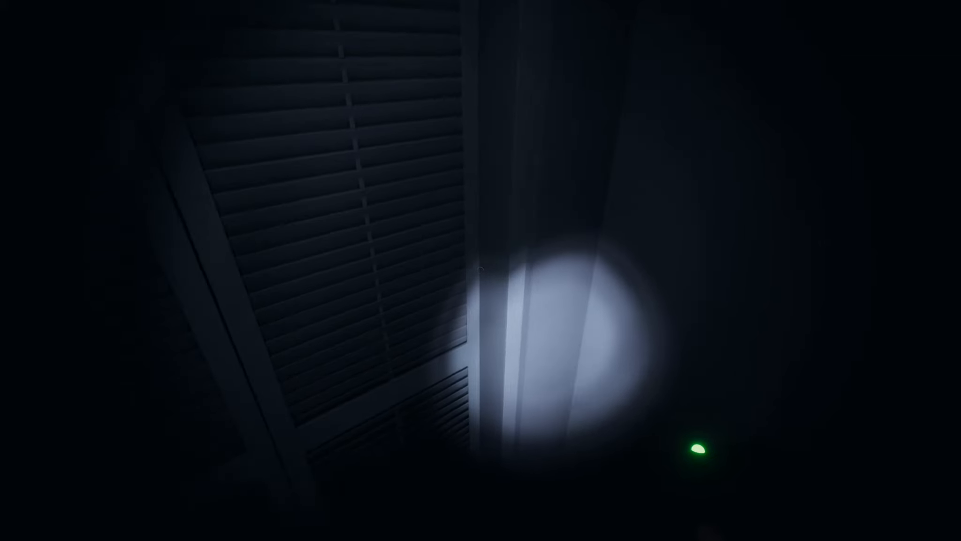
mouse_move(481, 271)
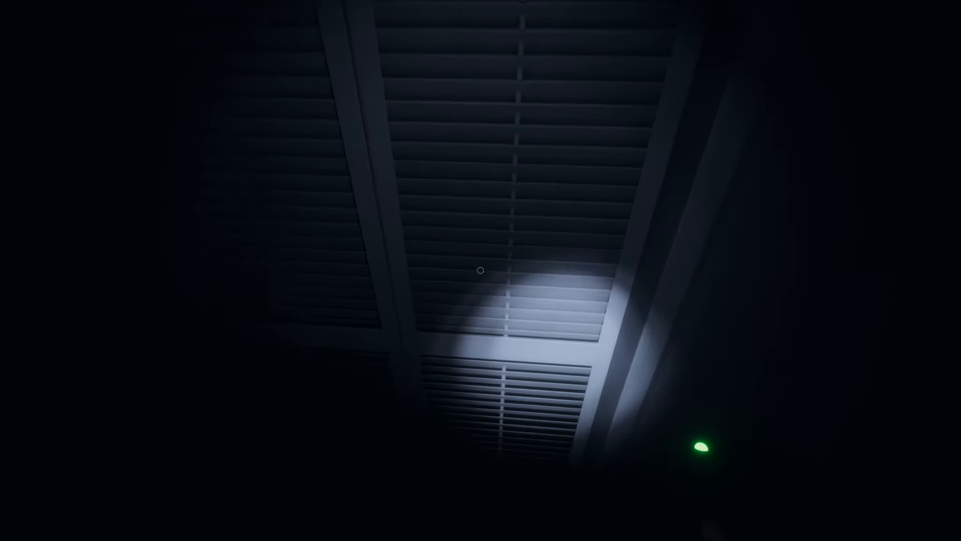
mouse_move(480, 271)
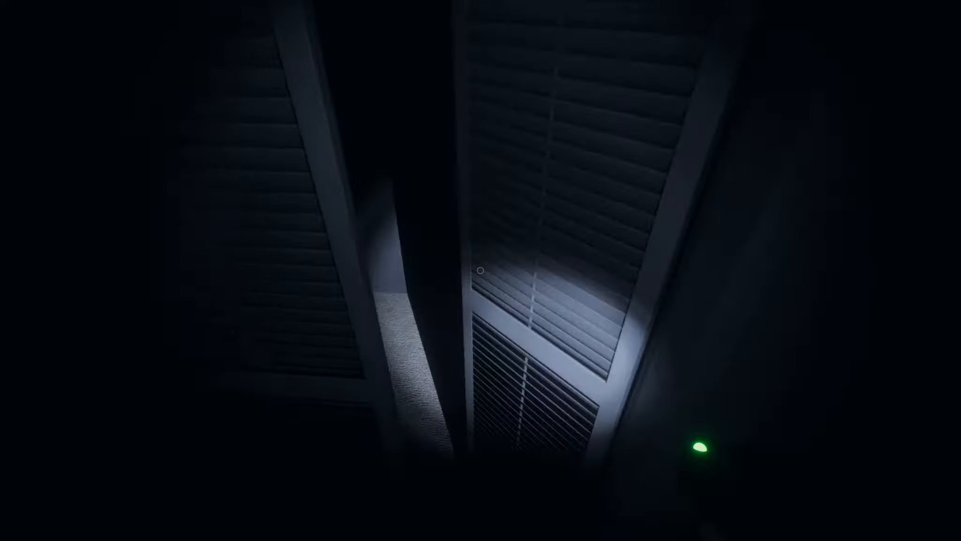
mouse_move(481, 270)
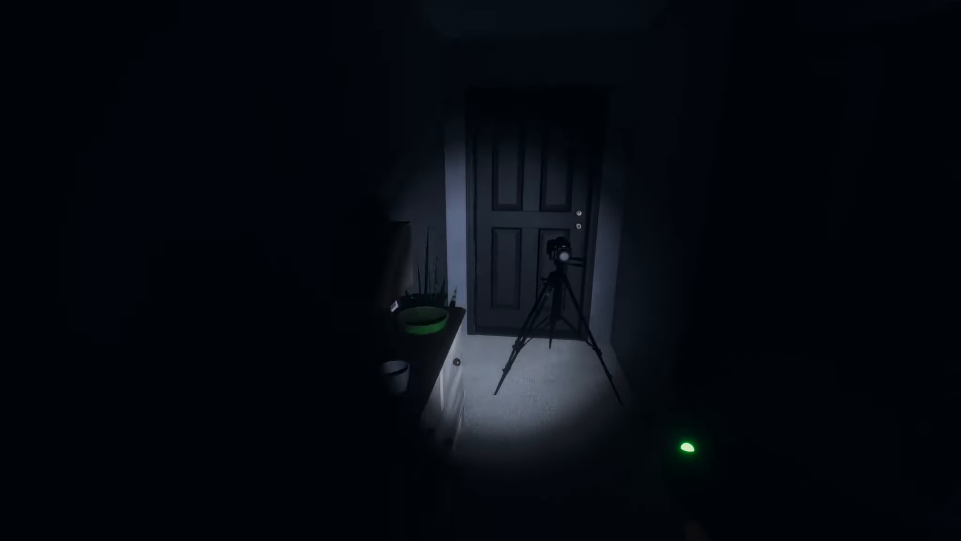
mouse_move(481, 271)
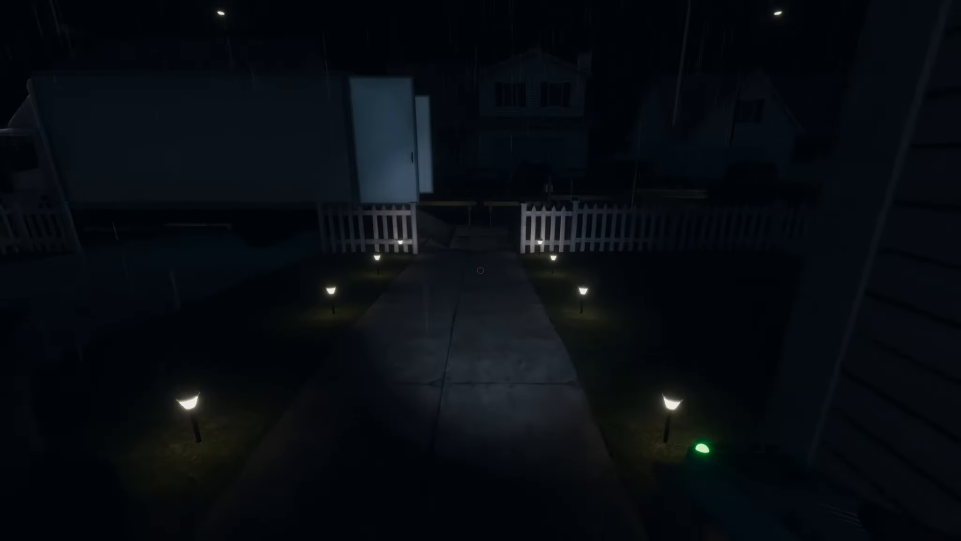
mouse_move(480, 270)
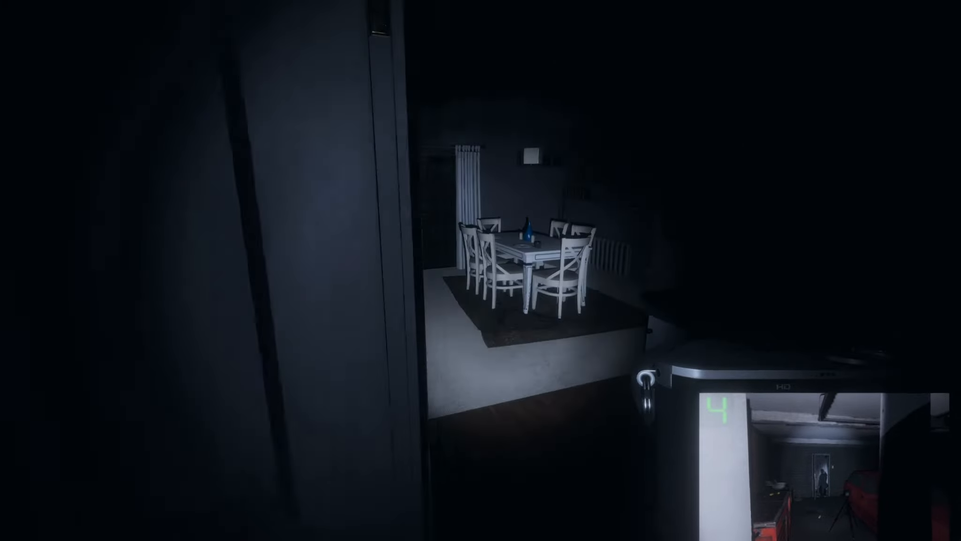
mouse_move(480, 270)
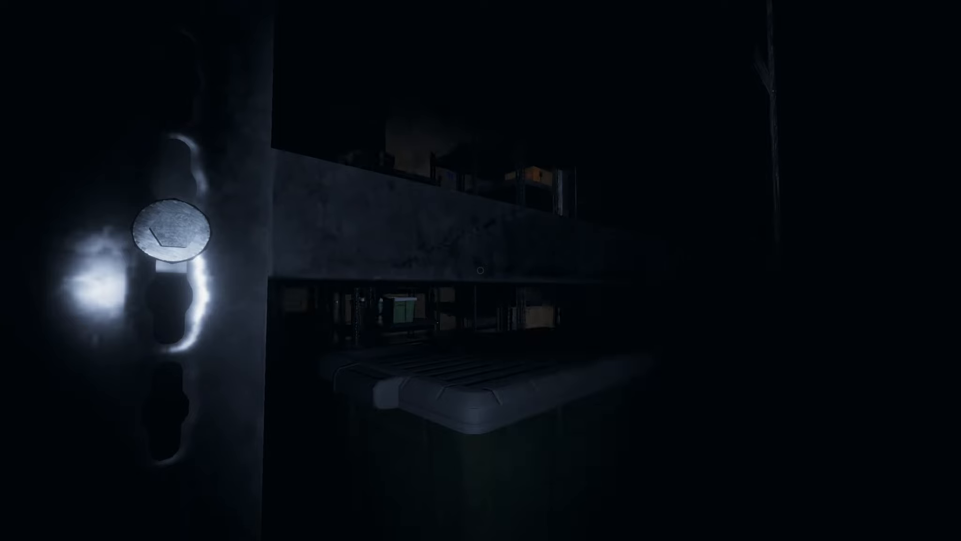
mouse_move(481, 270)
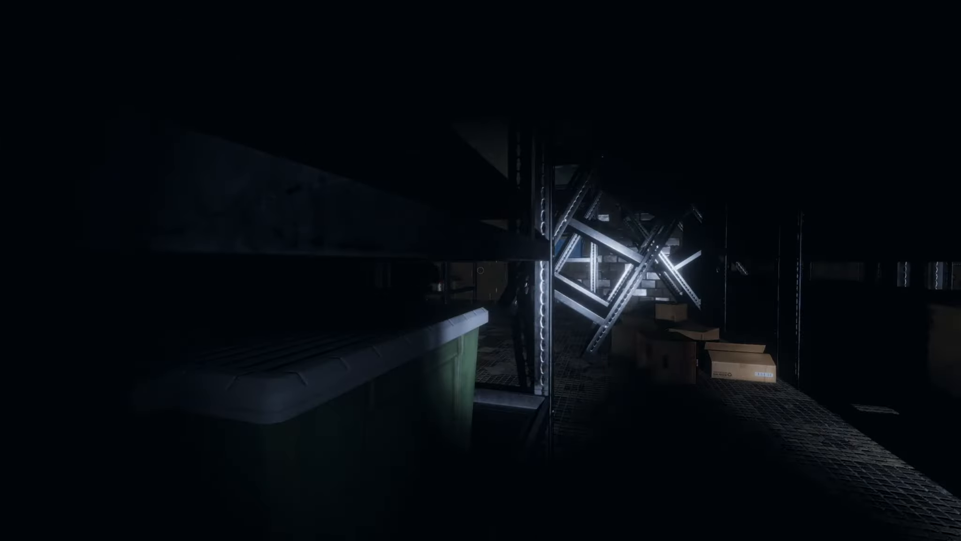
mouse_move(481, 271)
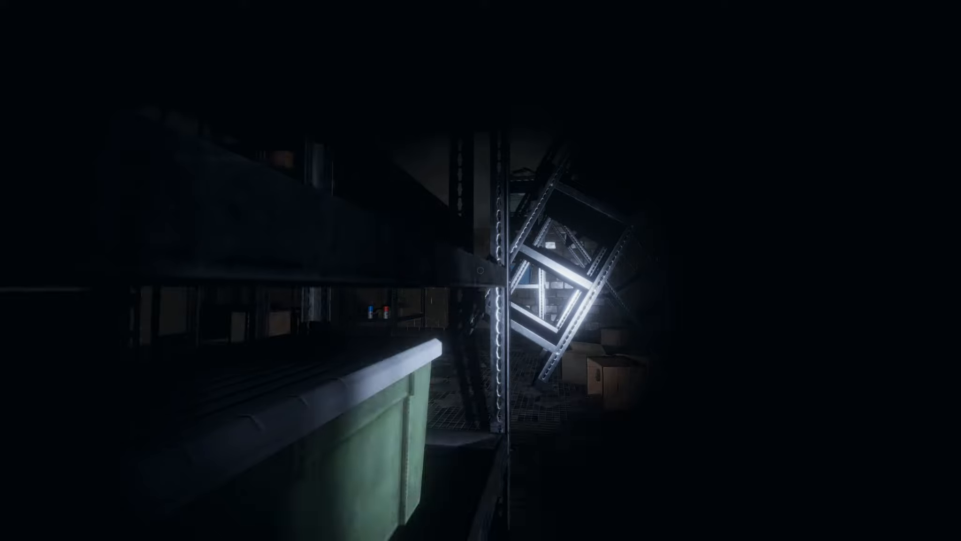
mouse_move(480, 270)
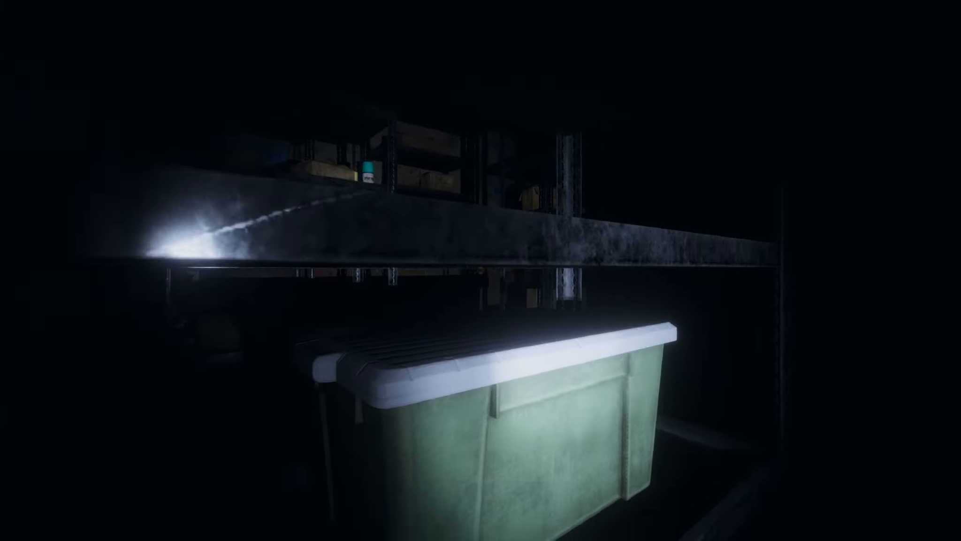
mouse_move(480, 271)
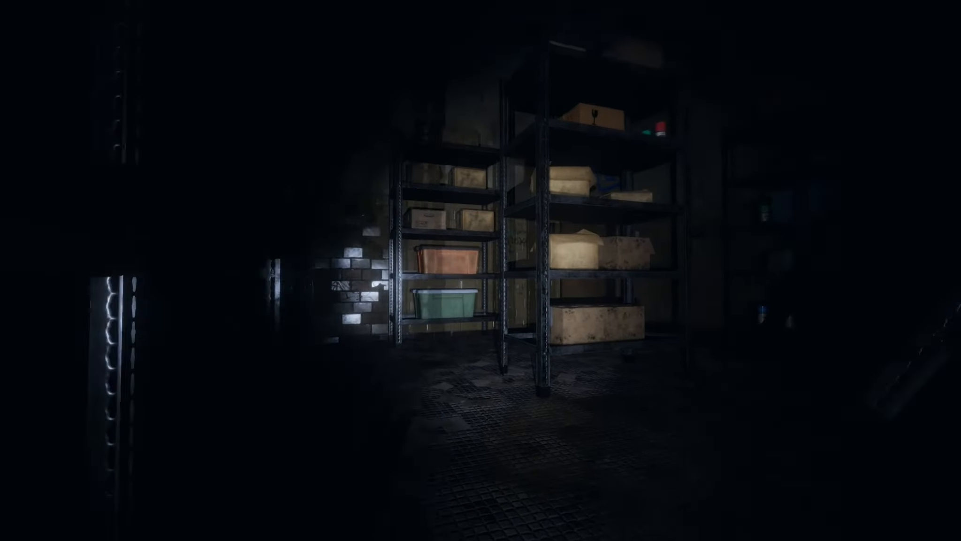
mouse_move(481, 271)
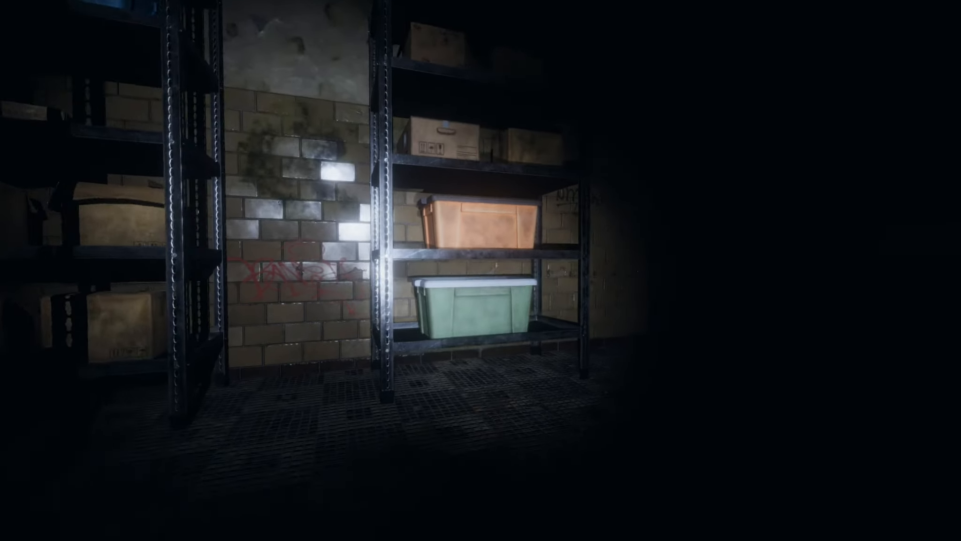
mouse_move(481, 270)
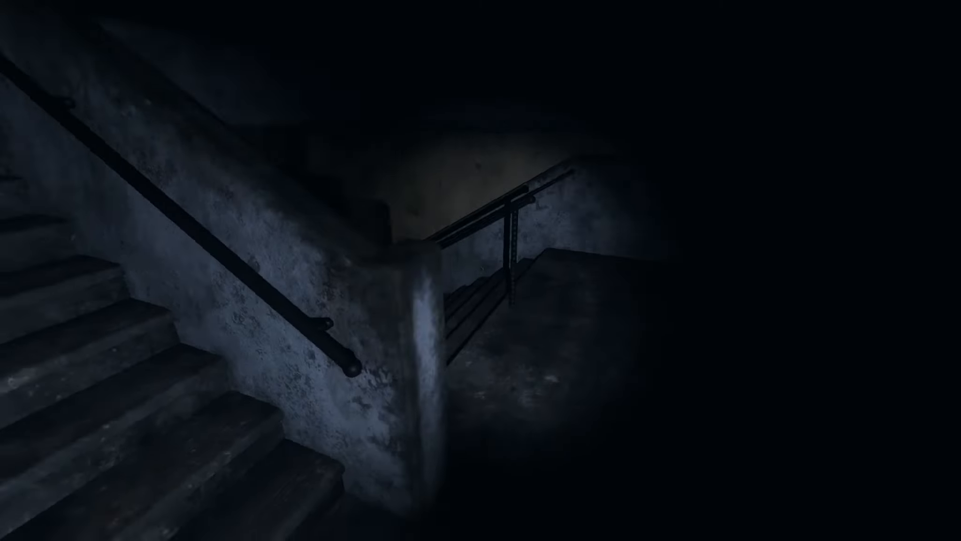
mouse_move(481, 271)
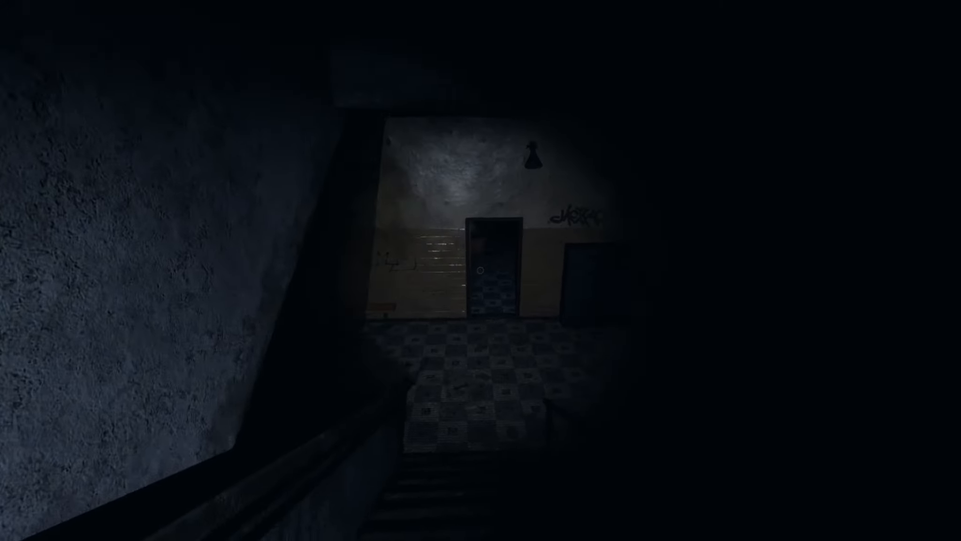
Walk forward down the dark tiled hallway toward the teammate at the open doorway.
key("w")
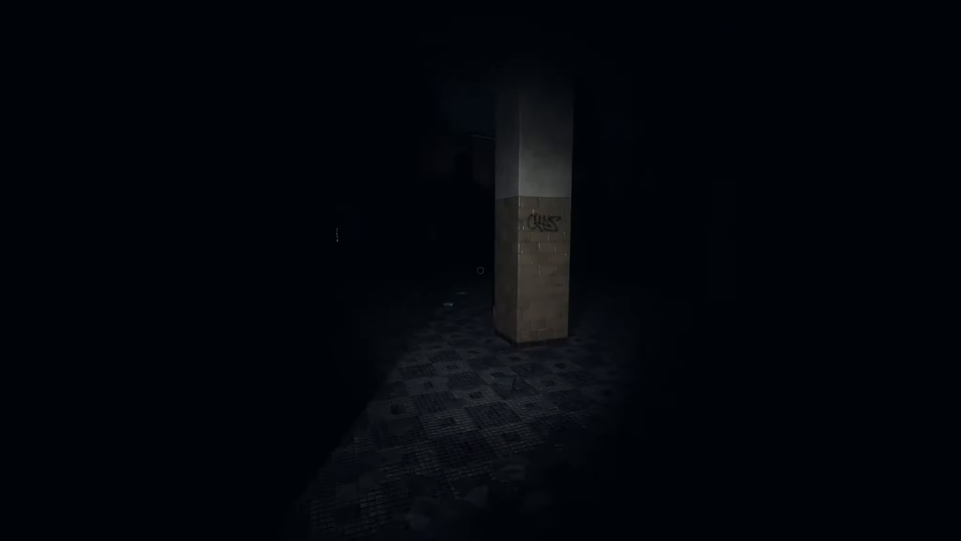
mouse_move(480, 271)
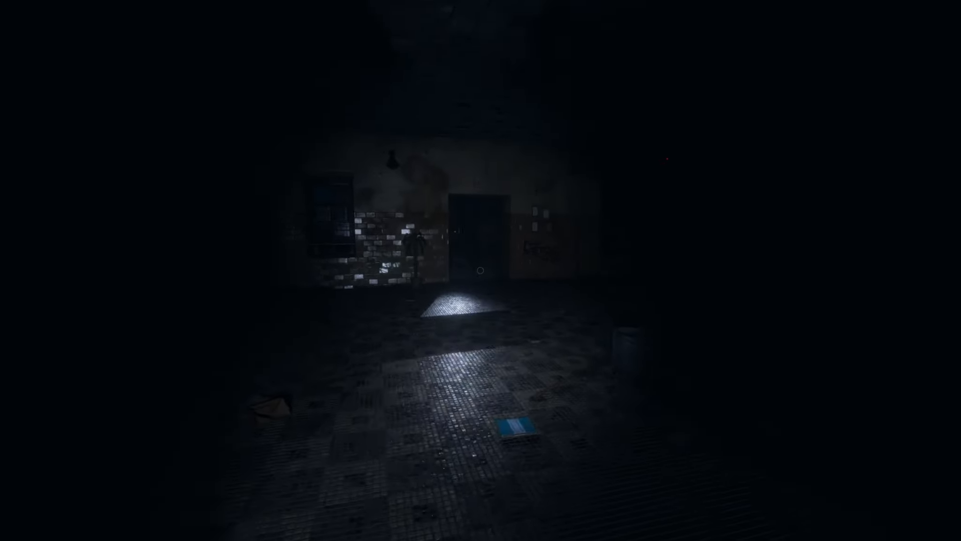
key("w")
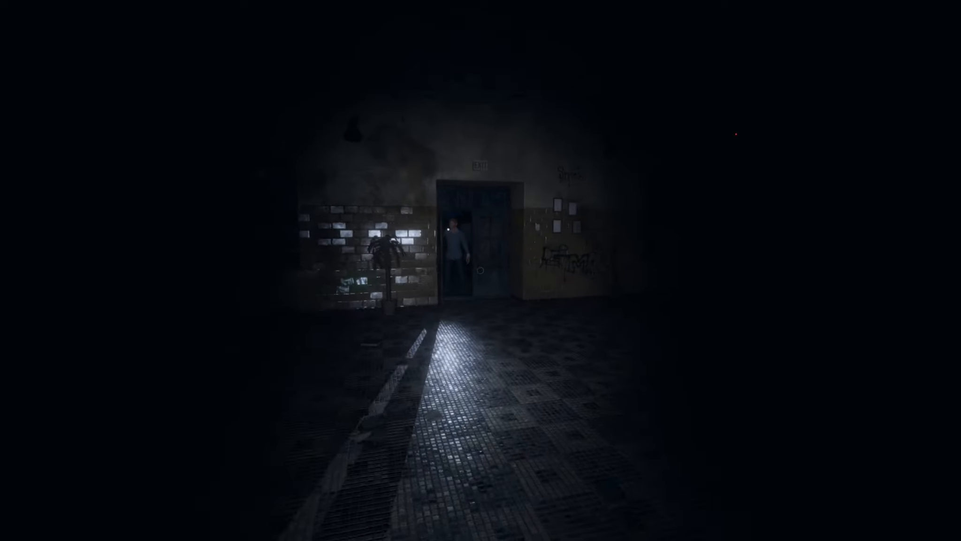
key("w")
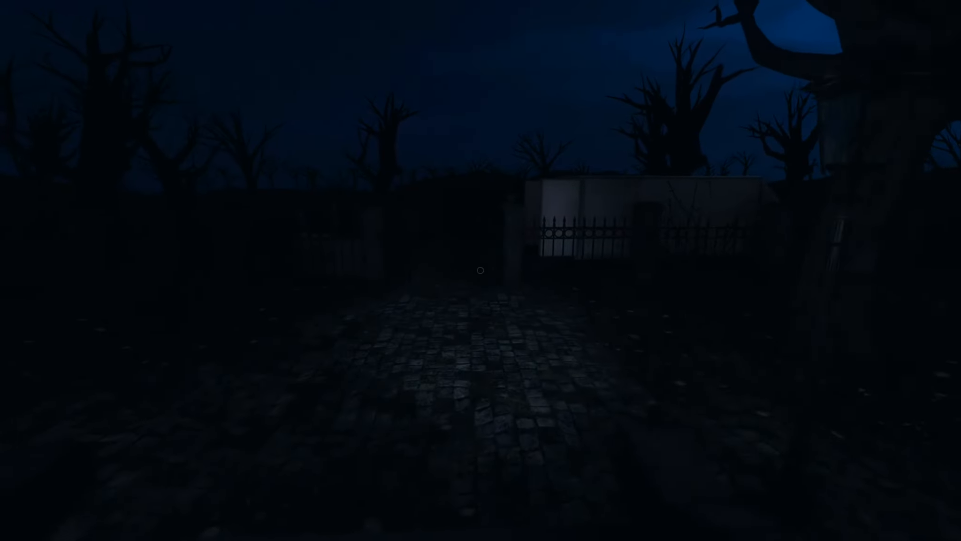
mouse_move(481, 270)
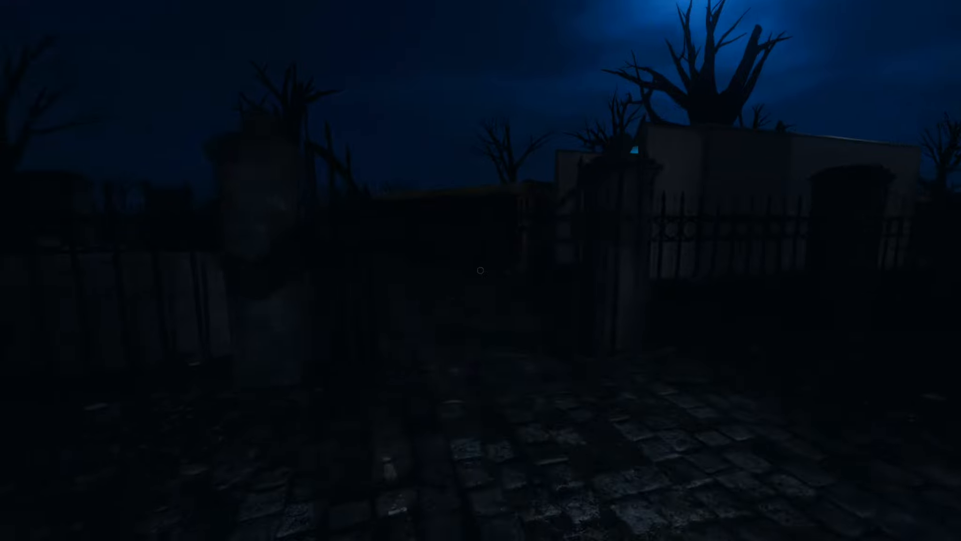
mouse_move(479, 271)
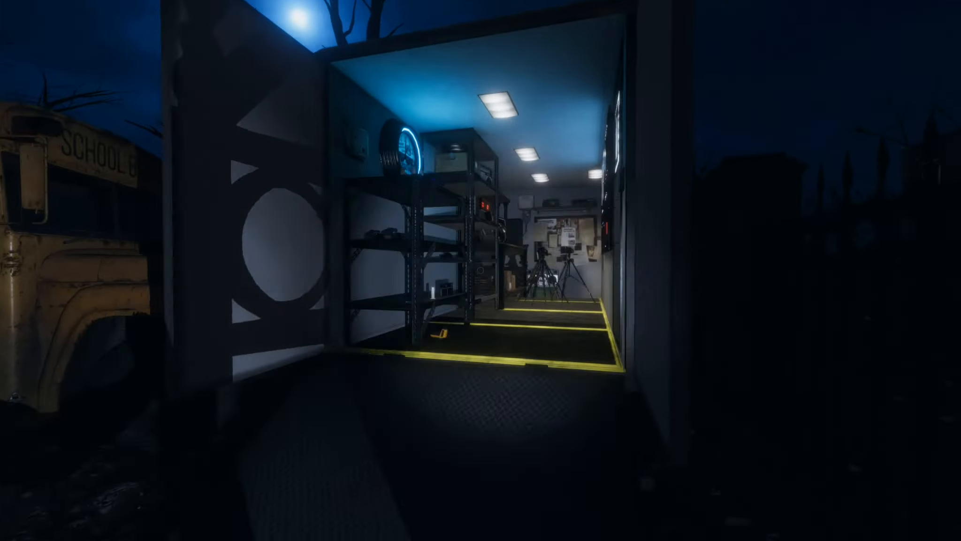
Step into the van to face the camera monitor, objectives board and sanity readings.
key("w")
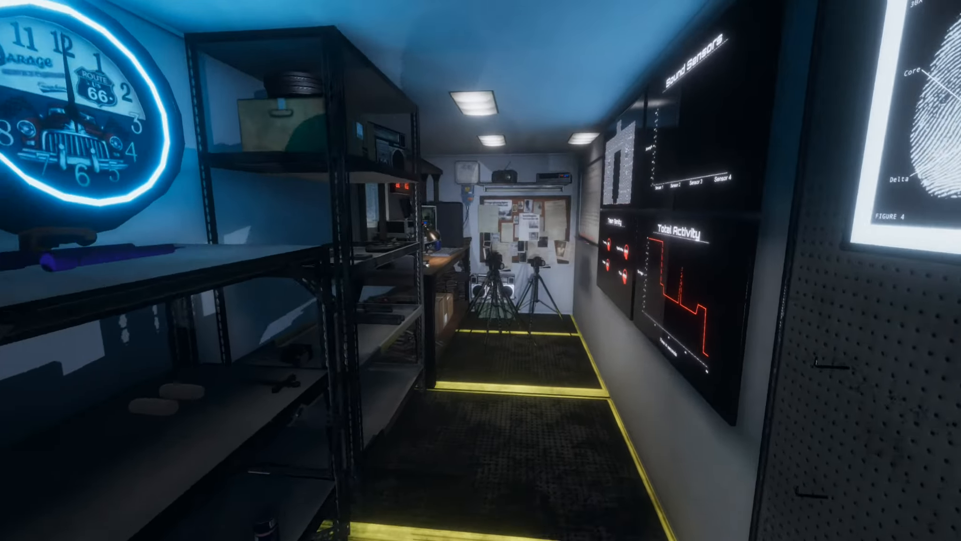
mouse_move(480, 270)
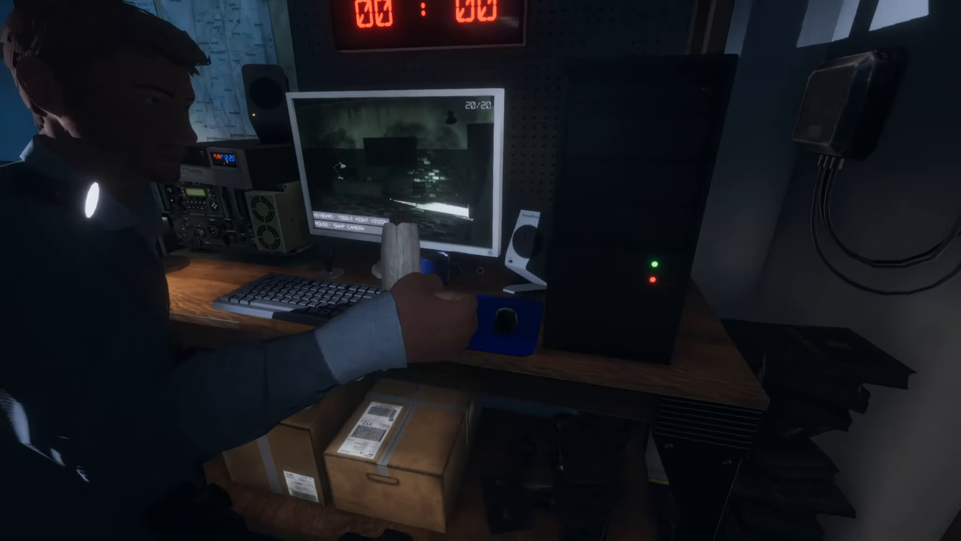
mouse_move(480, 270)
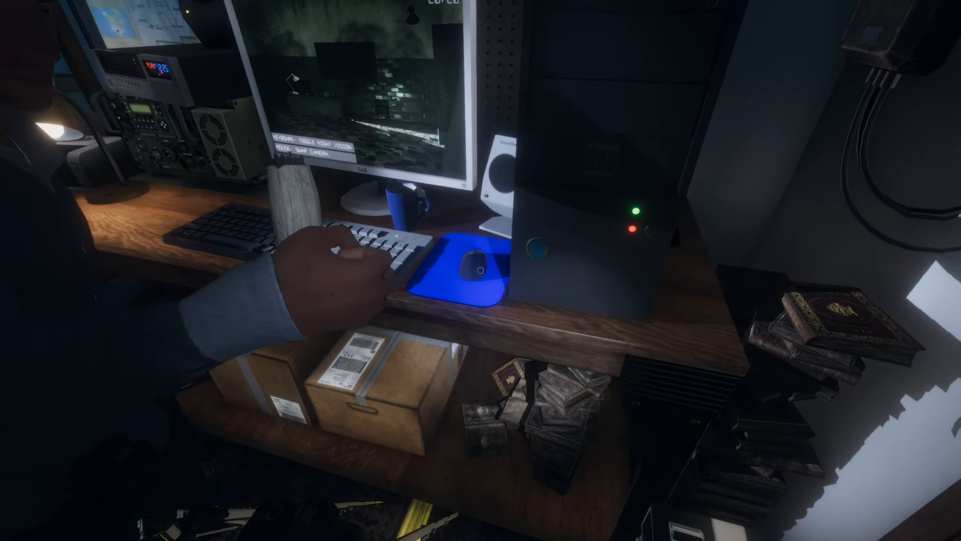
mouse_move(481, 270)
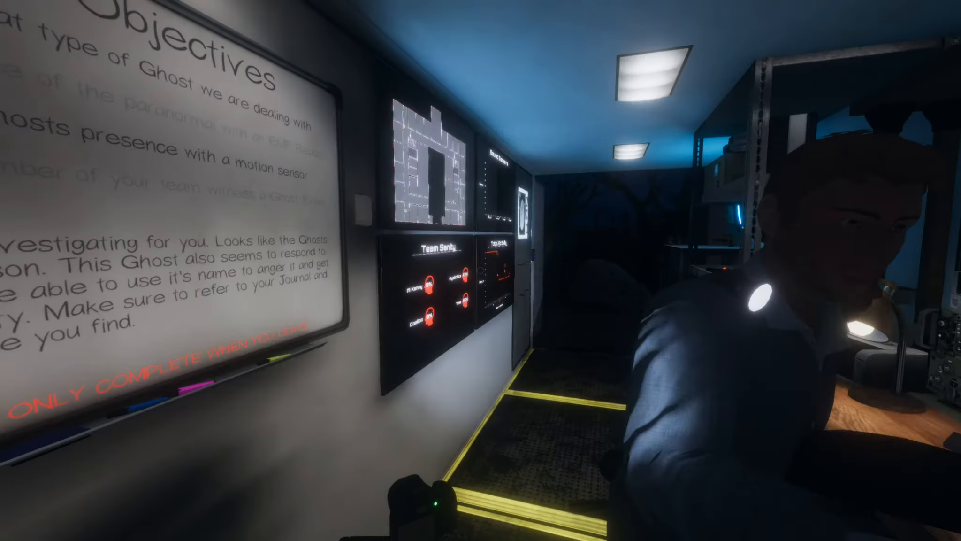
mouse_move(480, 271)
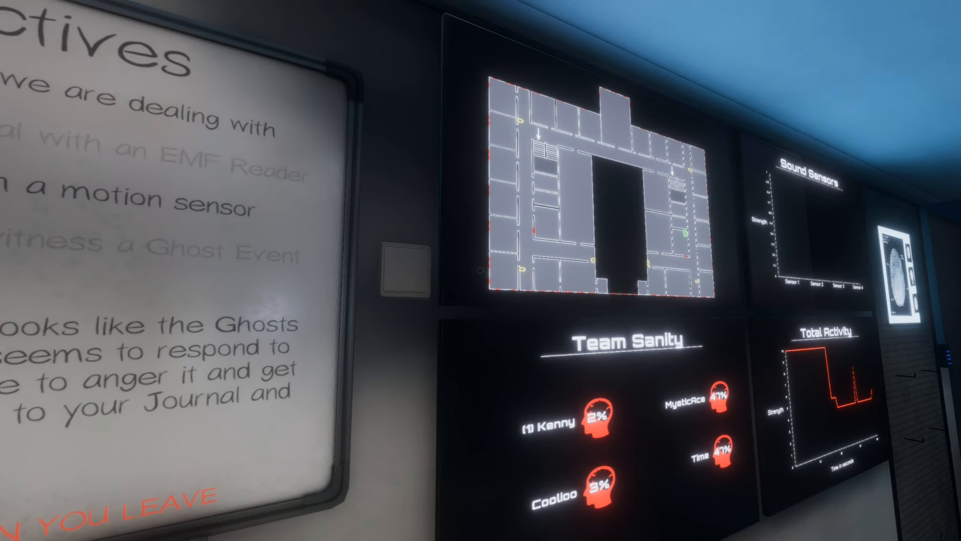
mouse_move(481, 270)
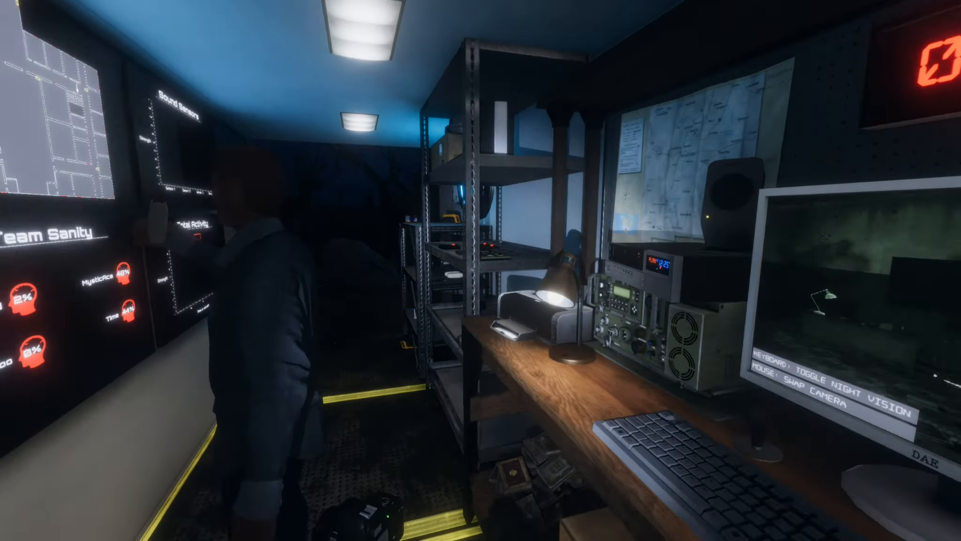
mouse_move(480, 270)
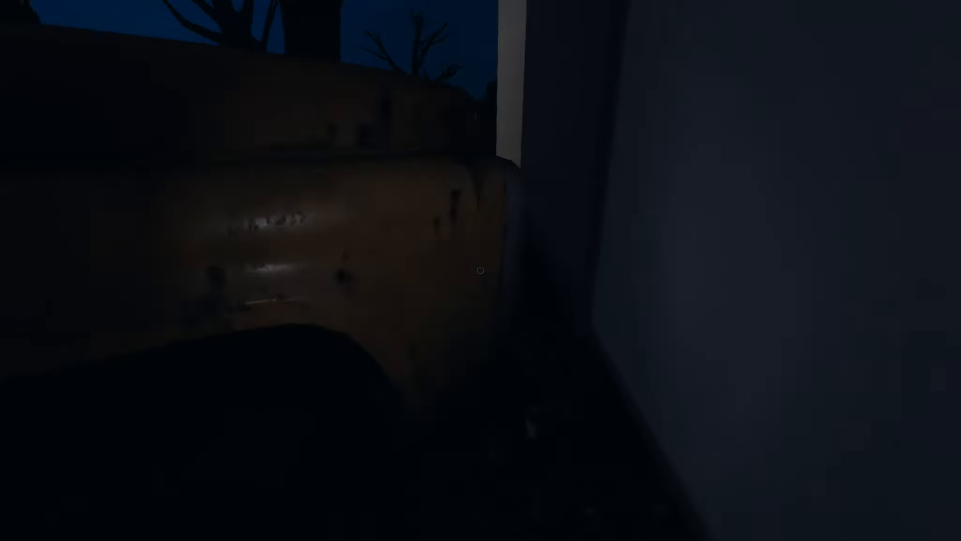
mouse_move(480, 270)
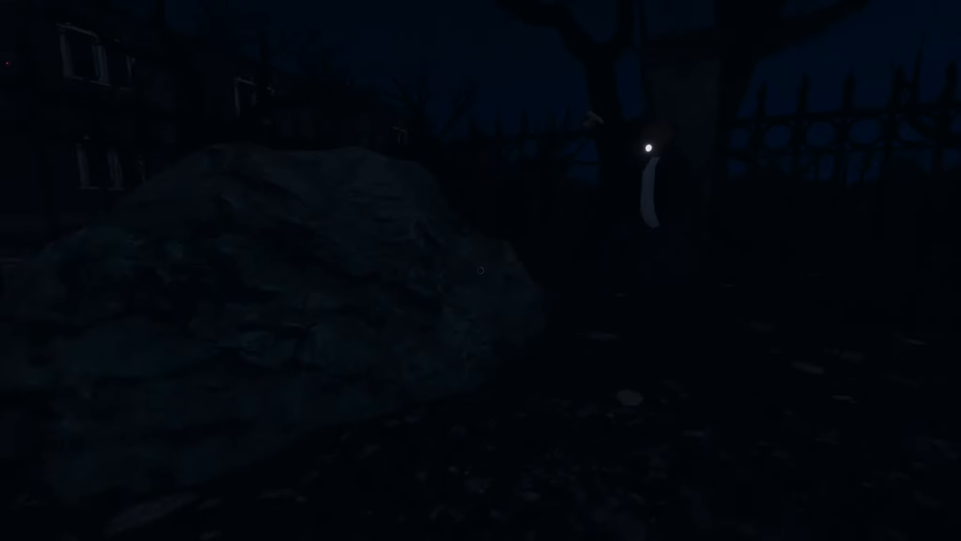
mouse_move(480, 270)
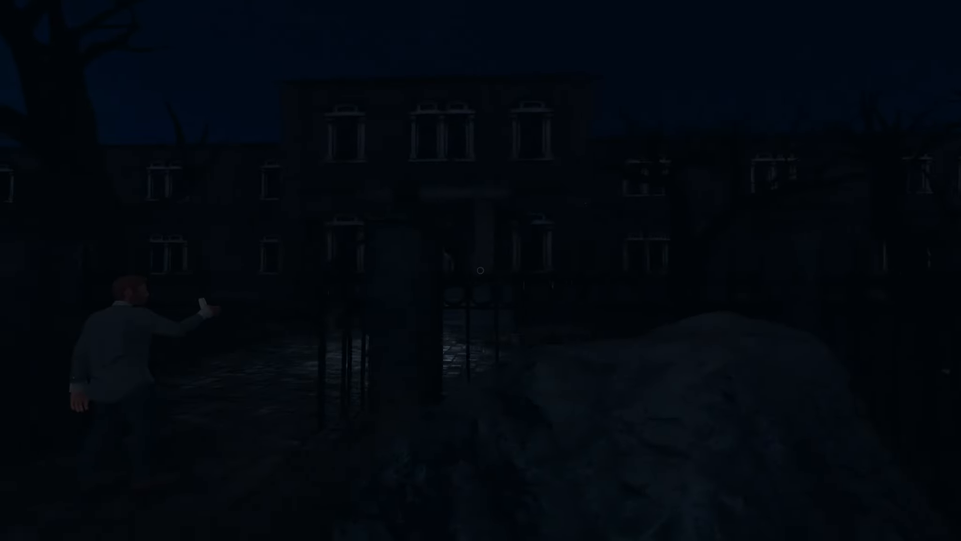
Walk out of the van past the school bus toward the front gates.
key("w")
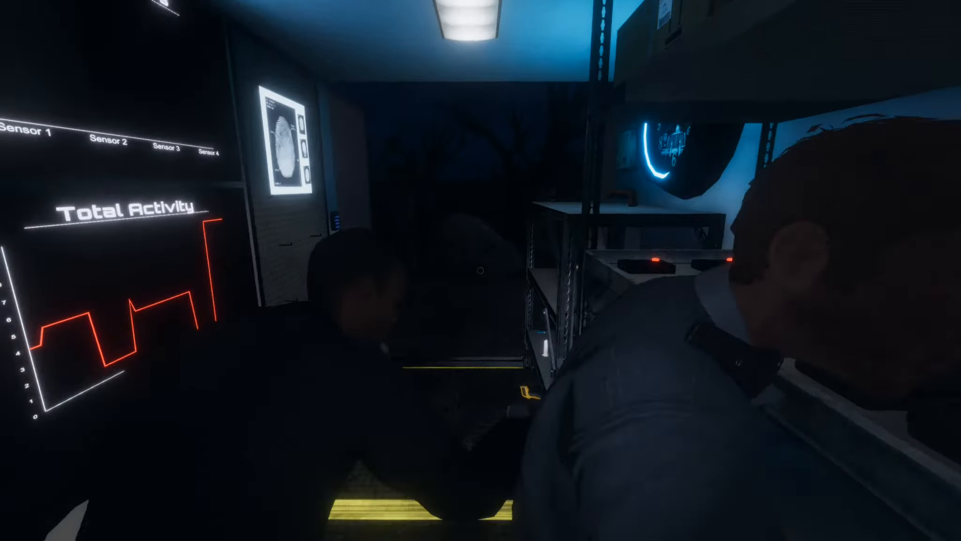
mouse_move(480, 270)
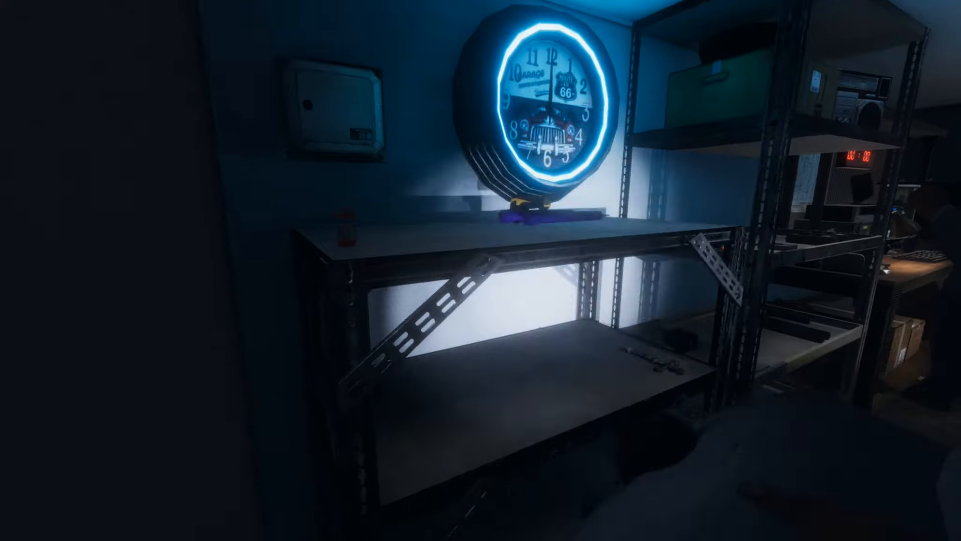
mouse_move(480, 271)
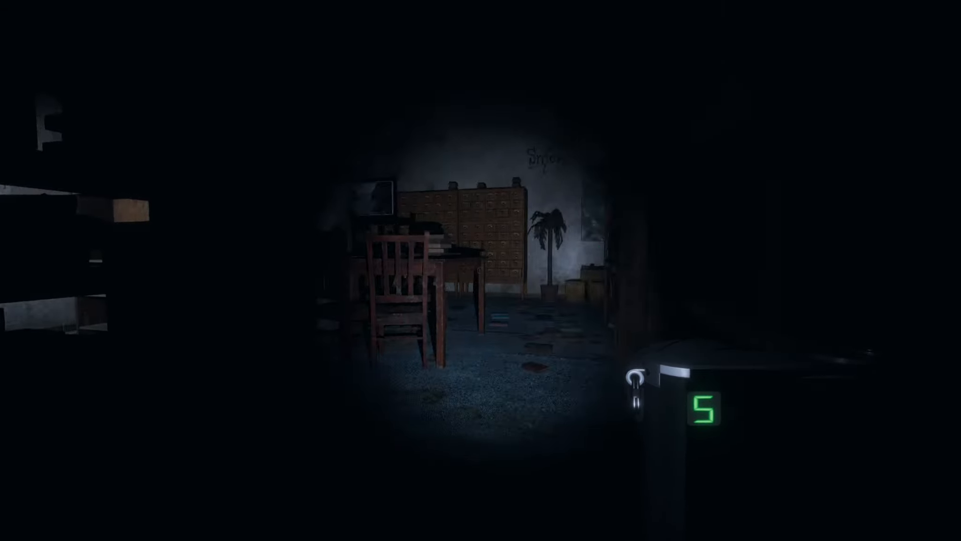
mouse_move(481, 270)
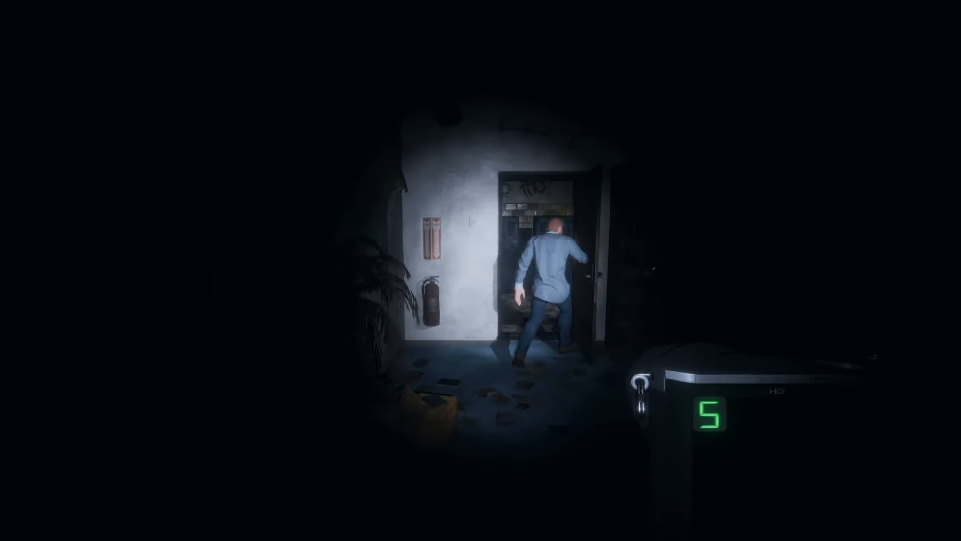
Follow the two teammates with the video camera down the dark corridor toward the stairway.
key("w")
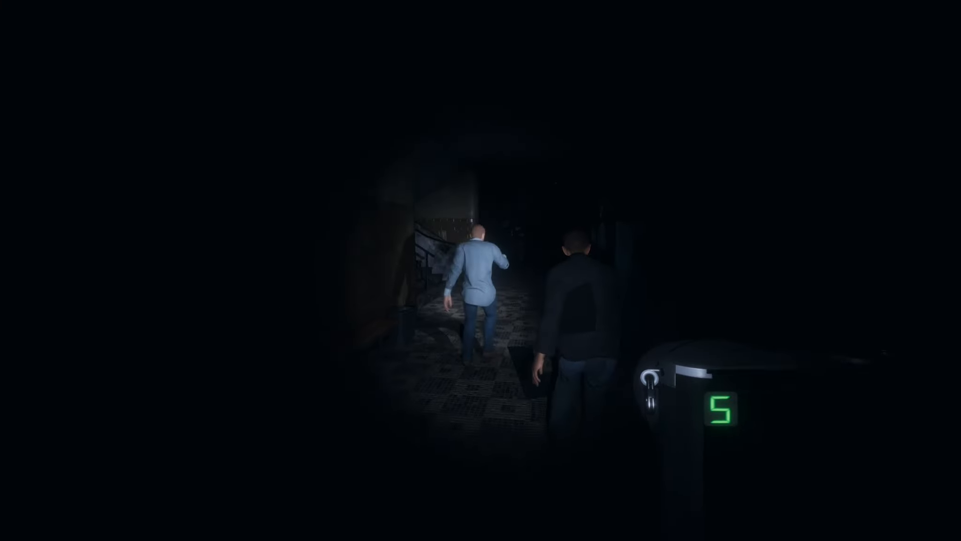
key("w")
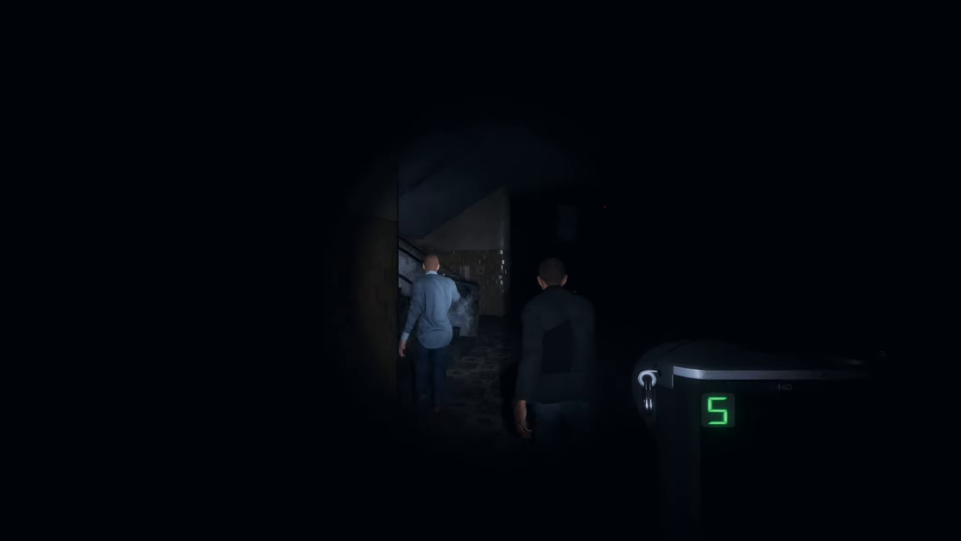
mouse_move(481, 270)
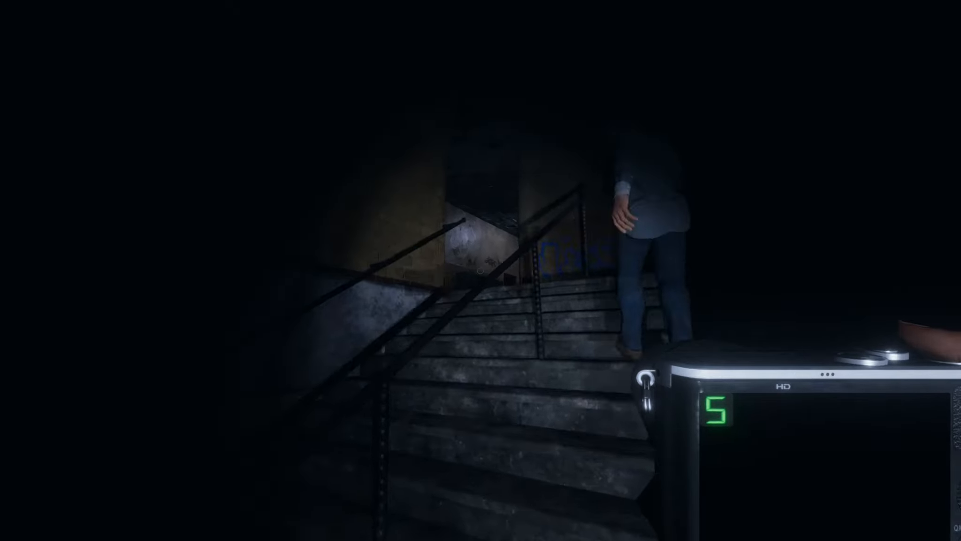
Climb the stairwell behind the teammate onto the metal landing by the graffitied wall.
key("w")
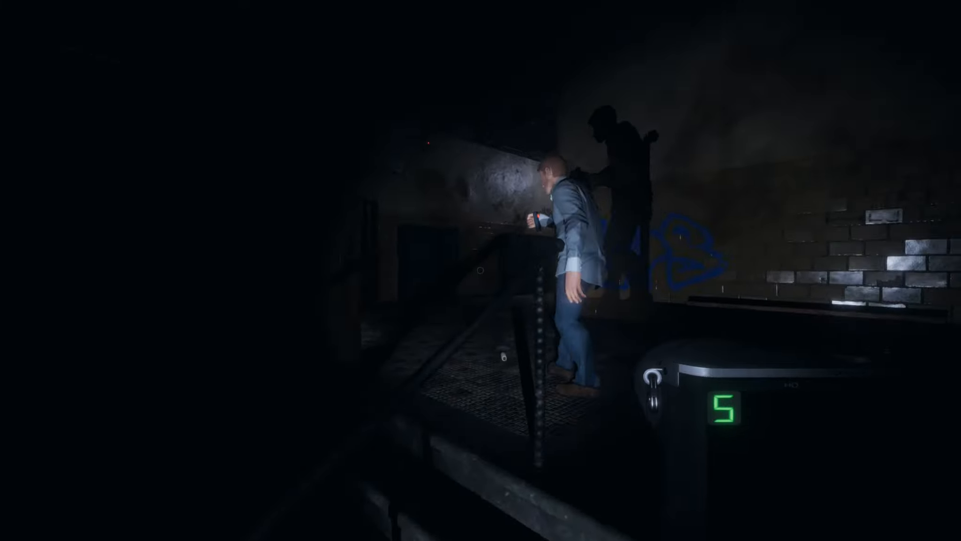
mouse_move(481, 270)
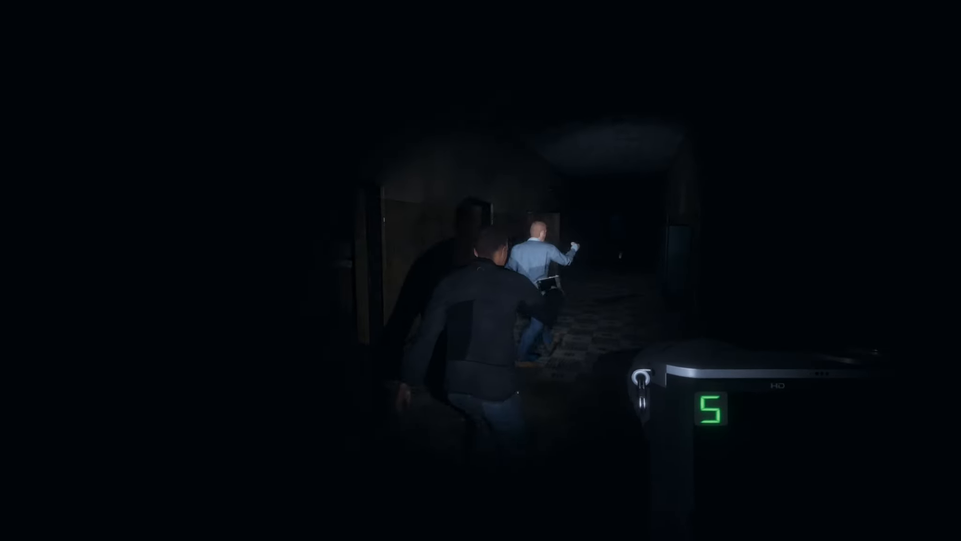
mouse_move(480, 270)
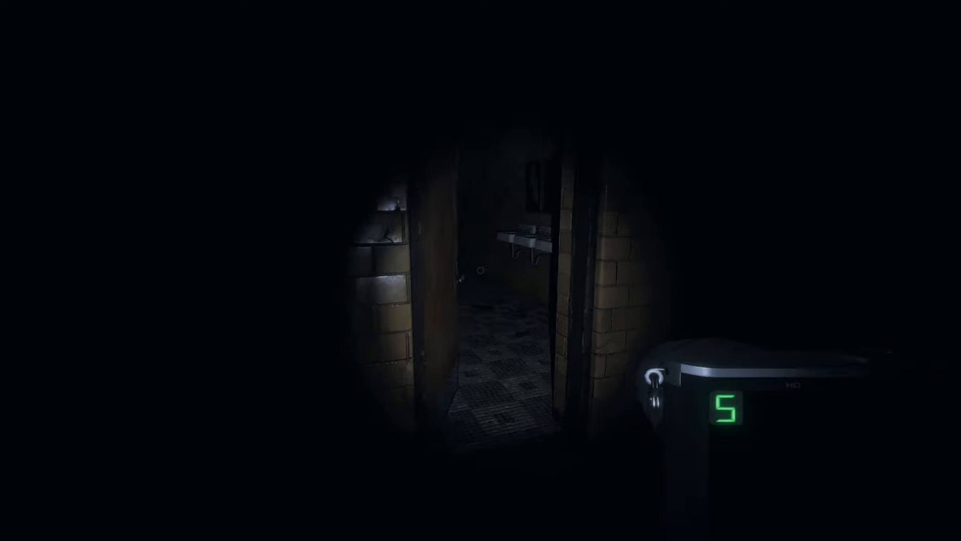
mouse_move(480, 270)
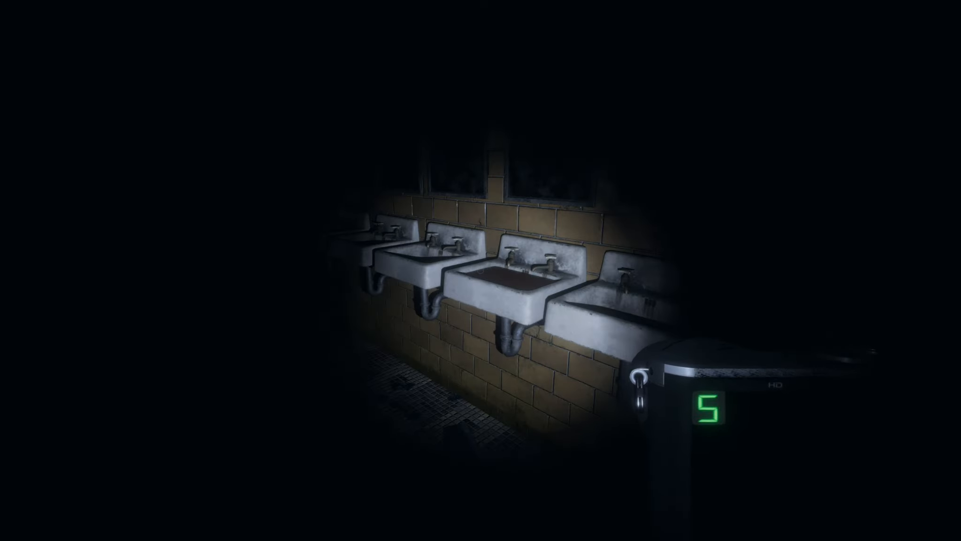